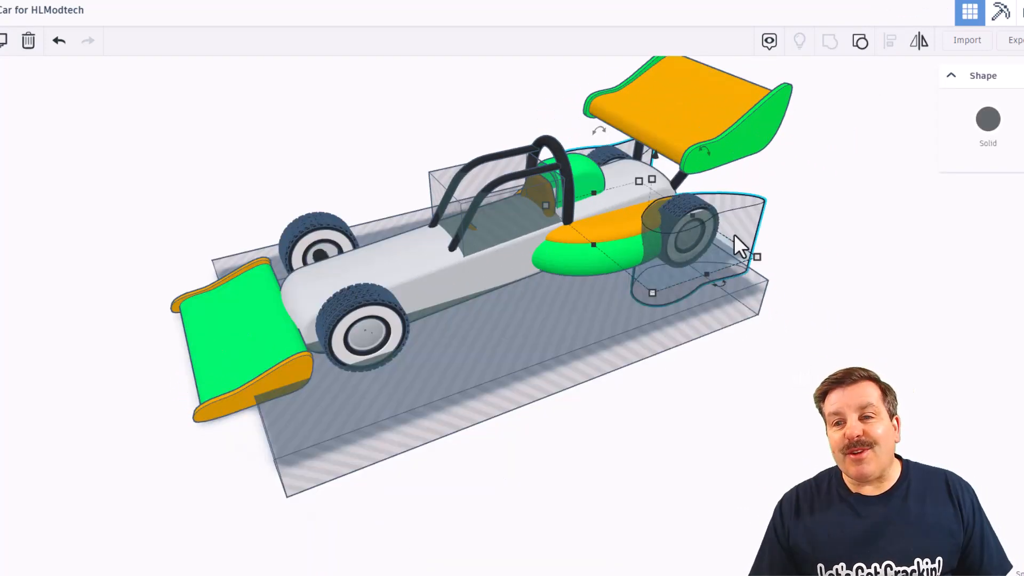
Bring up the Shapes Library category list from the Basic Shapes dropdown
{"action": "left_click_drag", "start_coordinate": [738, 245], "coordinate": [787, 284]}
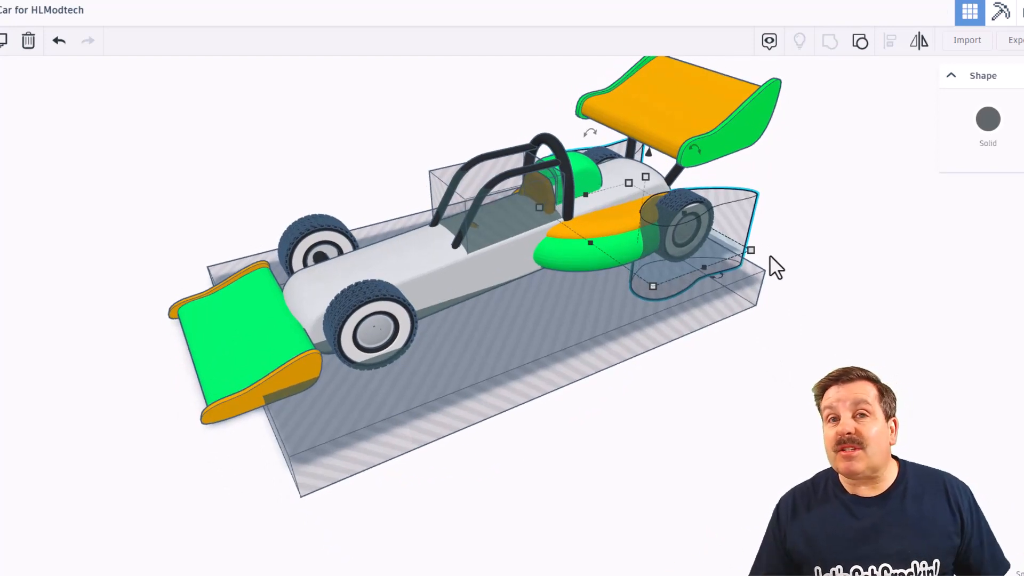
{"action": "mouse_move", "coordinate": [612, 286]}
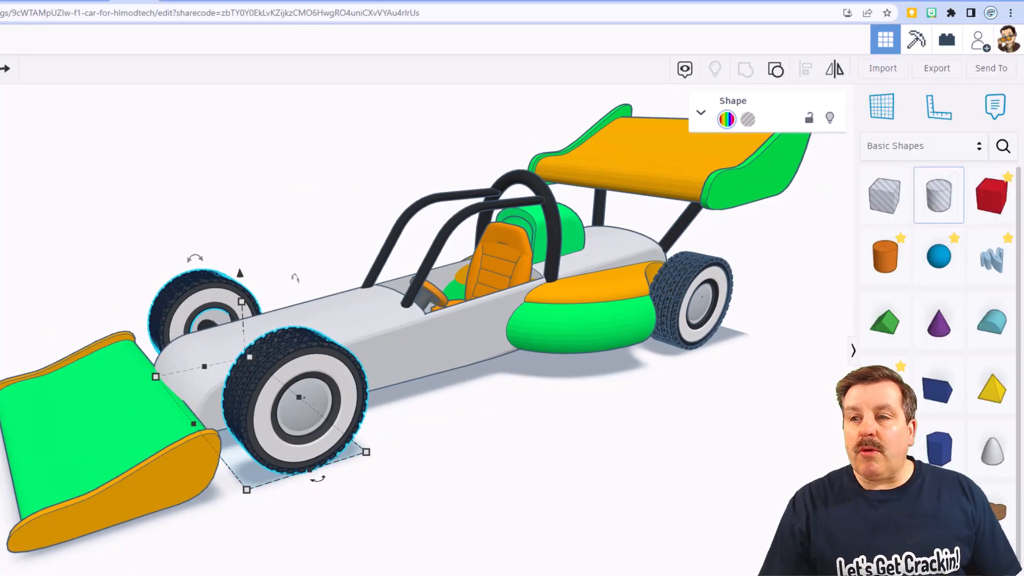
{"action": "left_click", "coordinate": [923, 145]}
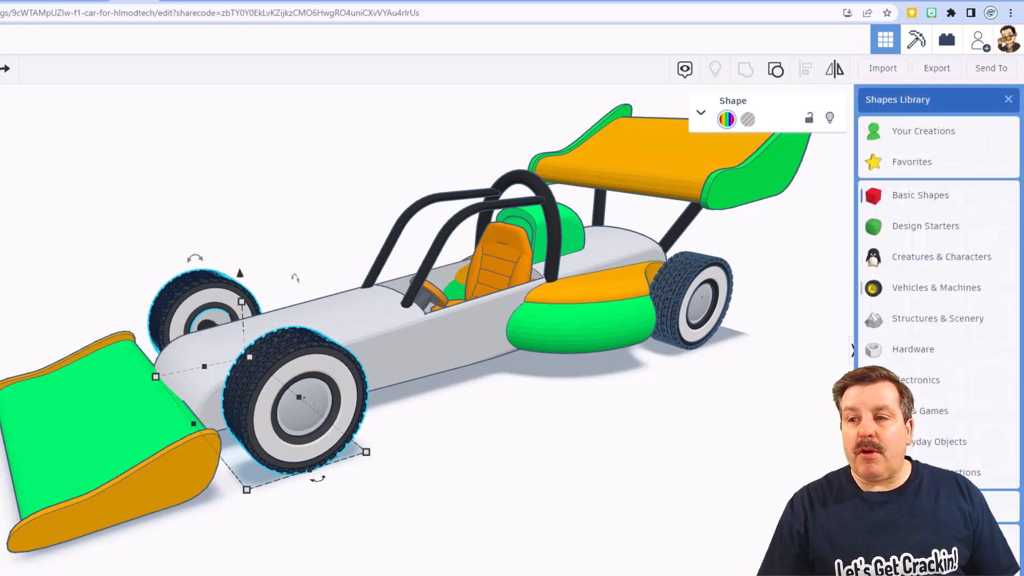
{"action": "left_click", "coordinate": [936, 288]}
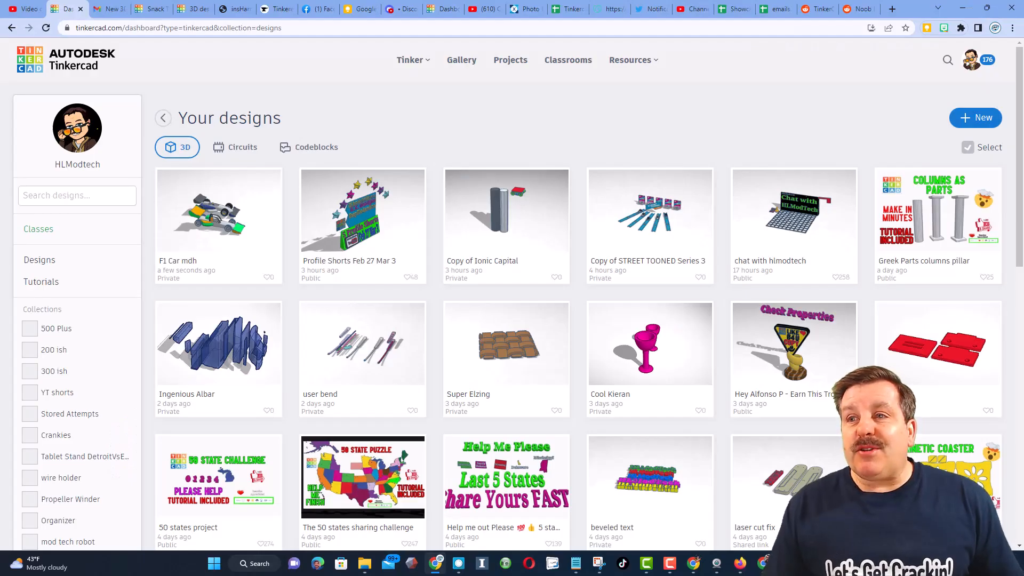
Search the gallery for hlmt23 and sort the results by Recent
{"action": "left_click", "coordinate": [947, 60]}
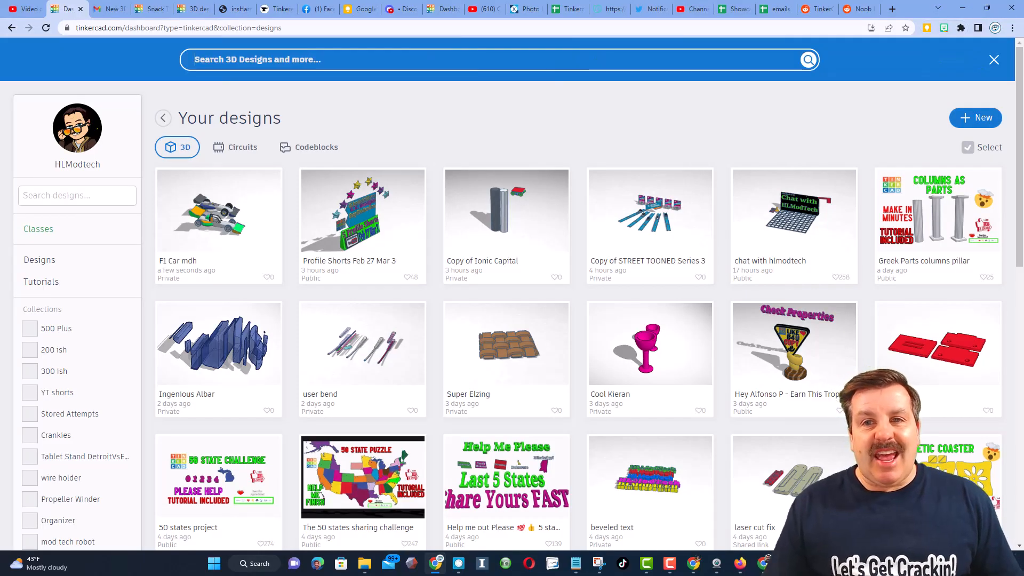
{"action": "type", "text": "hlmt23"}
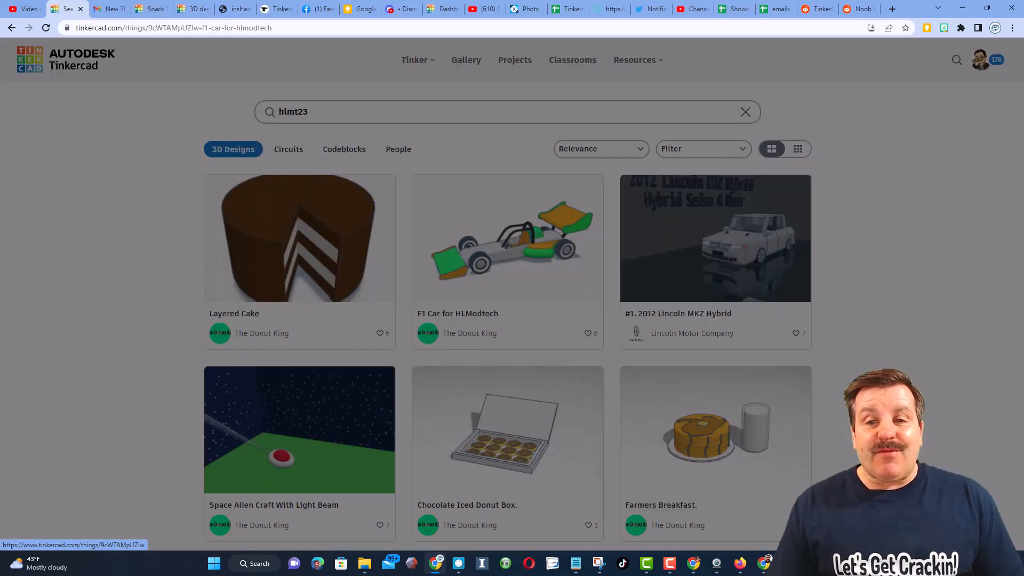
{"action": "left_click", "coordinate": [507, 239]}
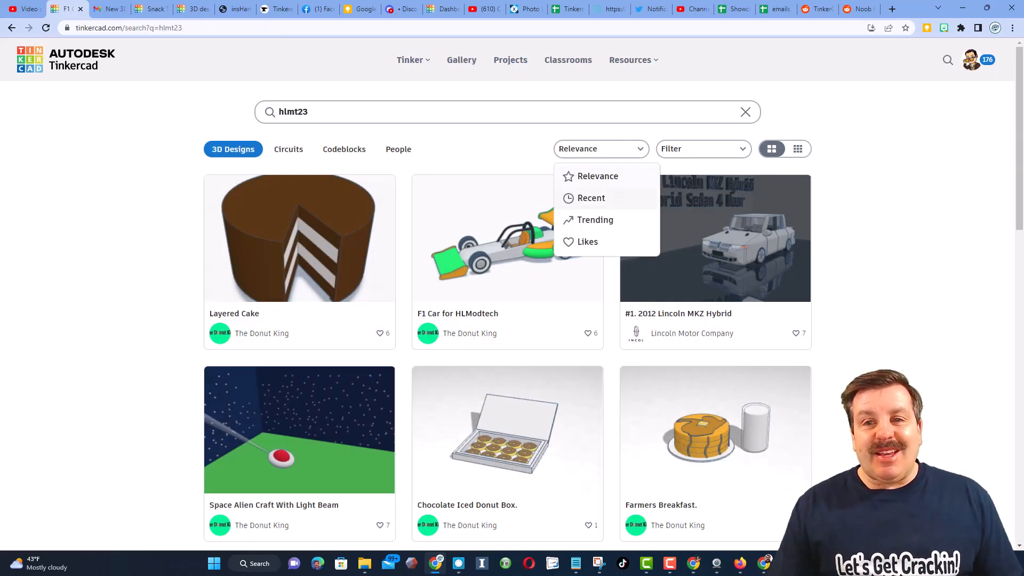
{"action": "left_click", "coordinate": [591, 198]}
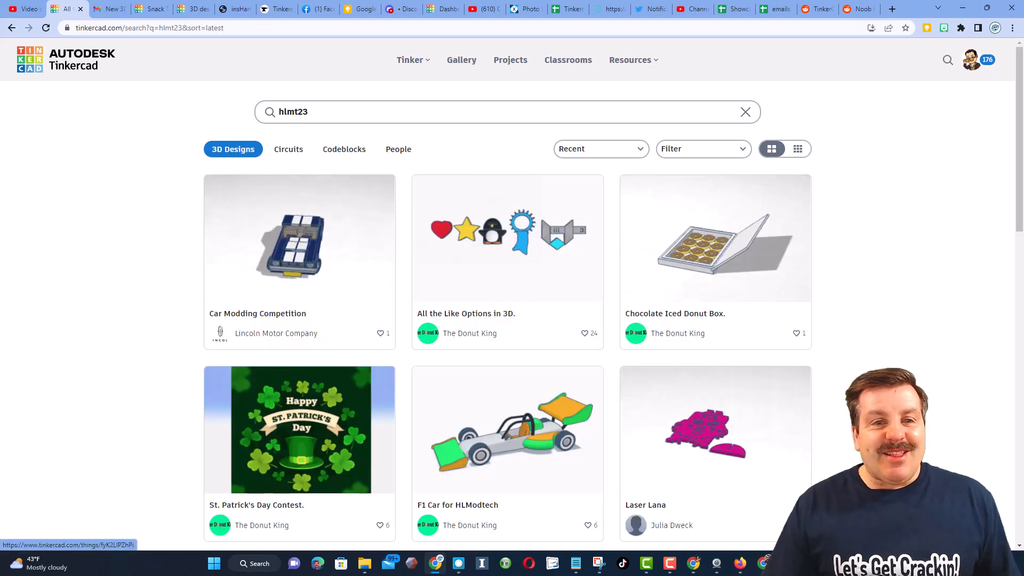
View the Laser Lana design page and return to the results
{"action": "left_click", "coordinate": [299, 238]}
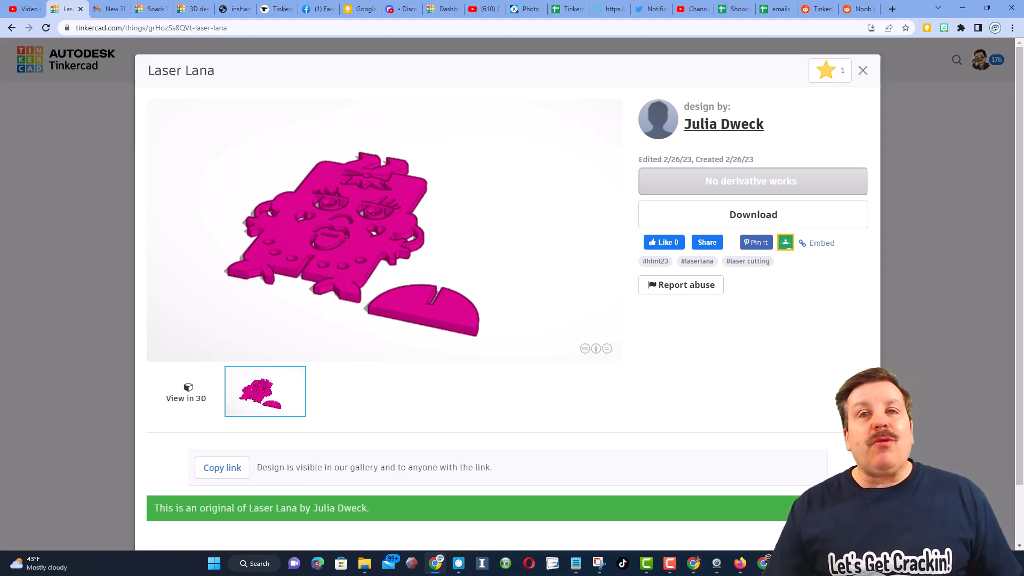
{"action": "left_click", "coordinate": [863, 70]}
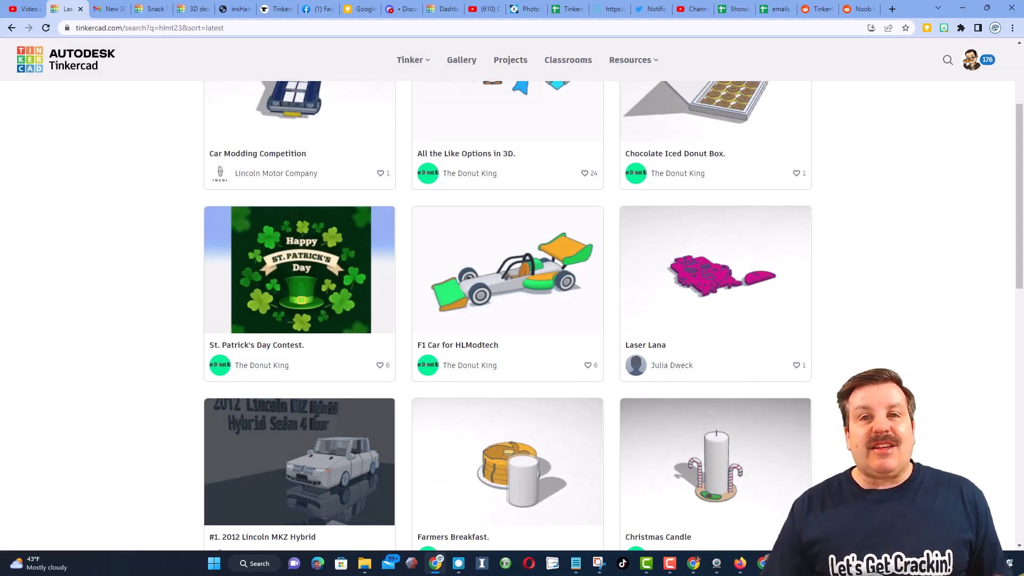
{"action": "mouse_move", "coordinate": [672, 365]}
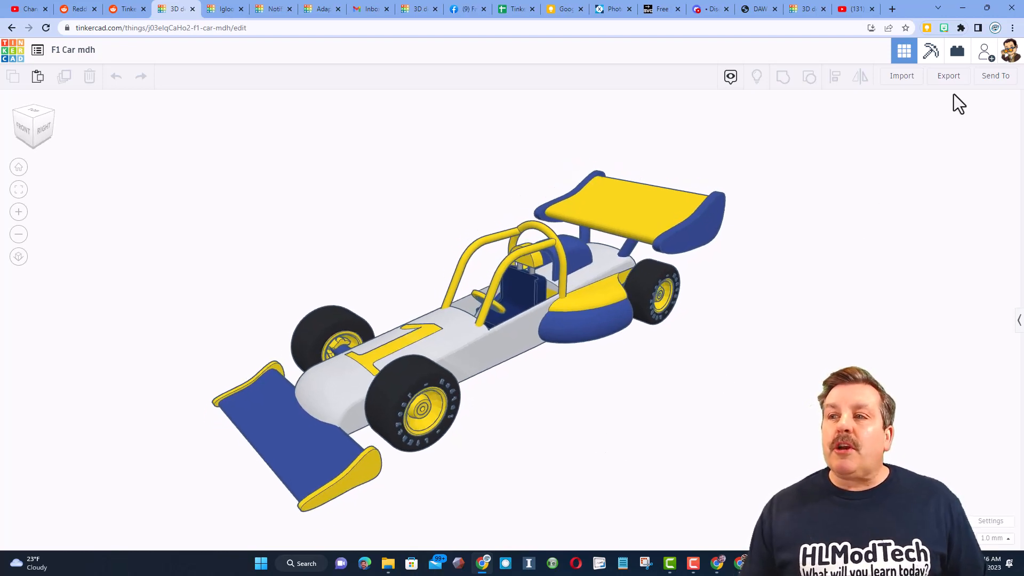
Copy the collaboration link for the F1 Car mdh design via Invite people
{"action": "left_click", "coordinate": [983, 50]}
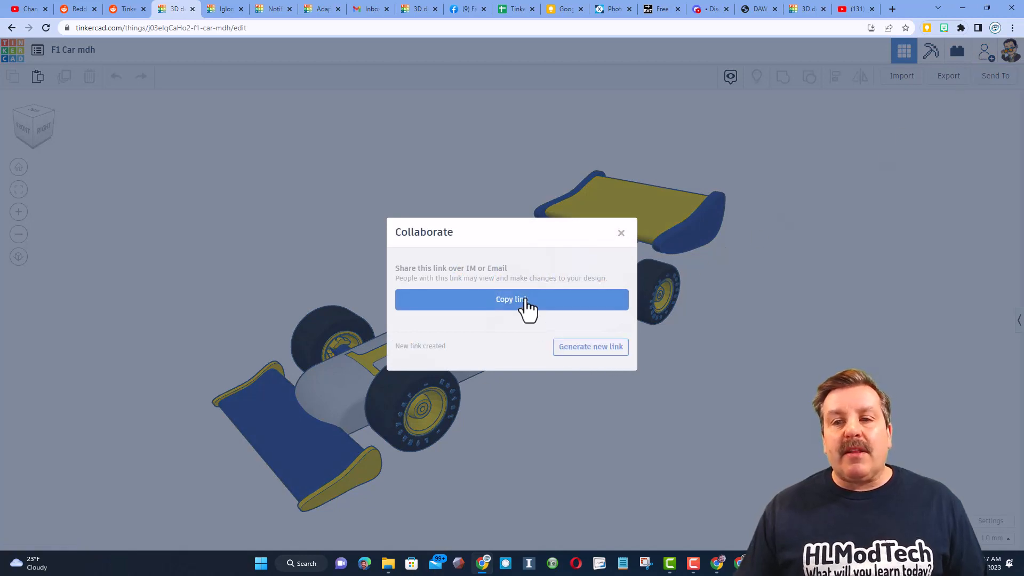
{"action": "left_click", "coordinate": [621, 232]}
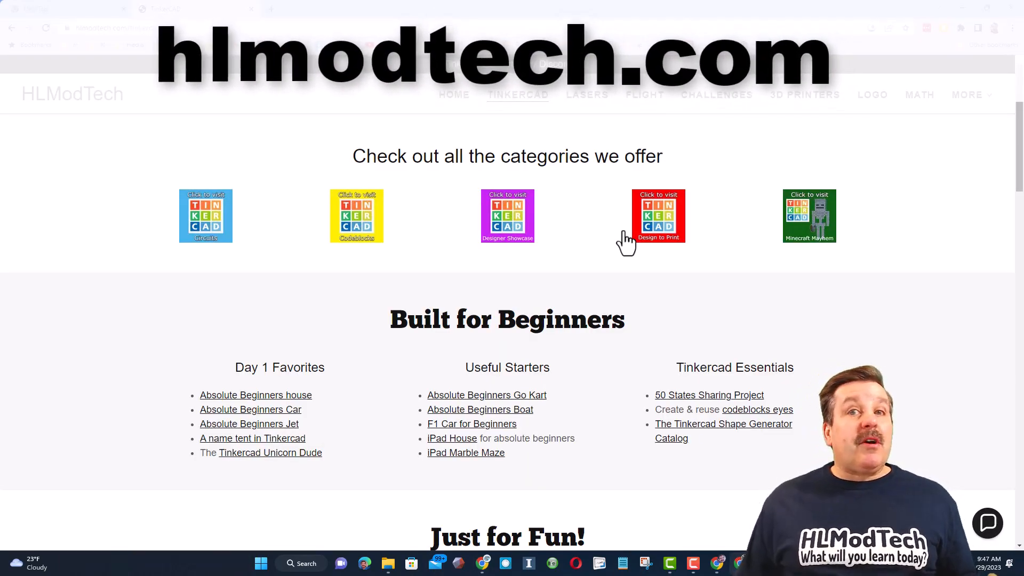
{"action": "mouse_move", "coordinate": [187, 179]}
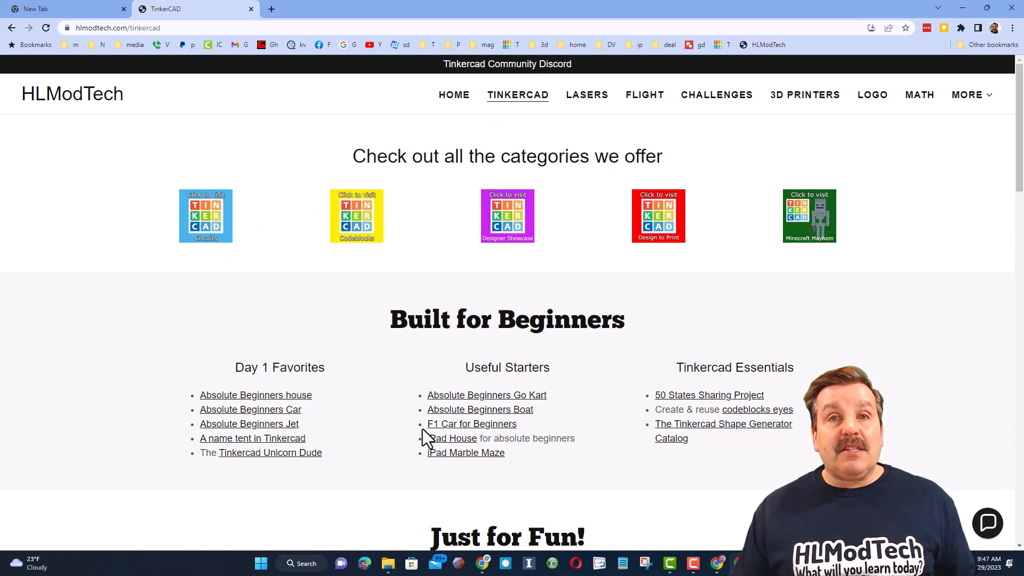
Check the Contact Us chat bubble, then follow the Tinkercad Community Discord banner
{"action": "left_click", "coordinate": [987, 522]}
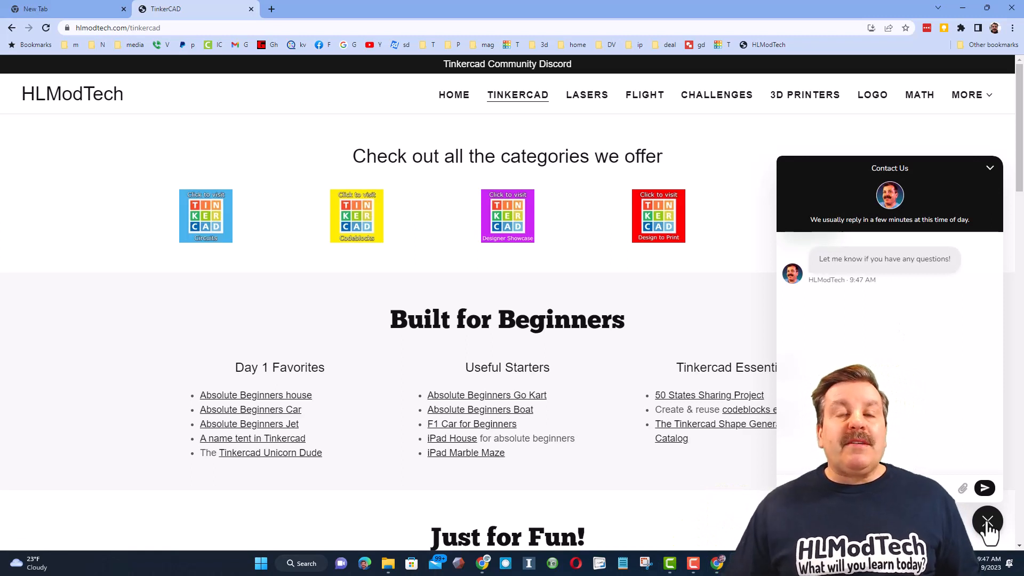
{"action": "left_click", "coordinate": [988, 521]}
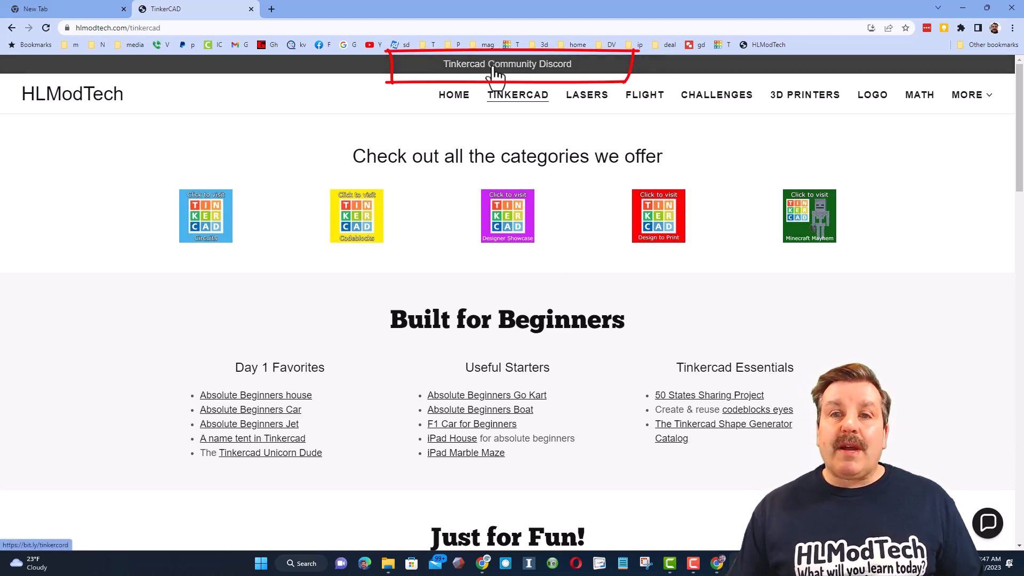
{"action": "left_click", "coordinate": [507, 64]}
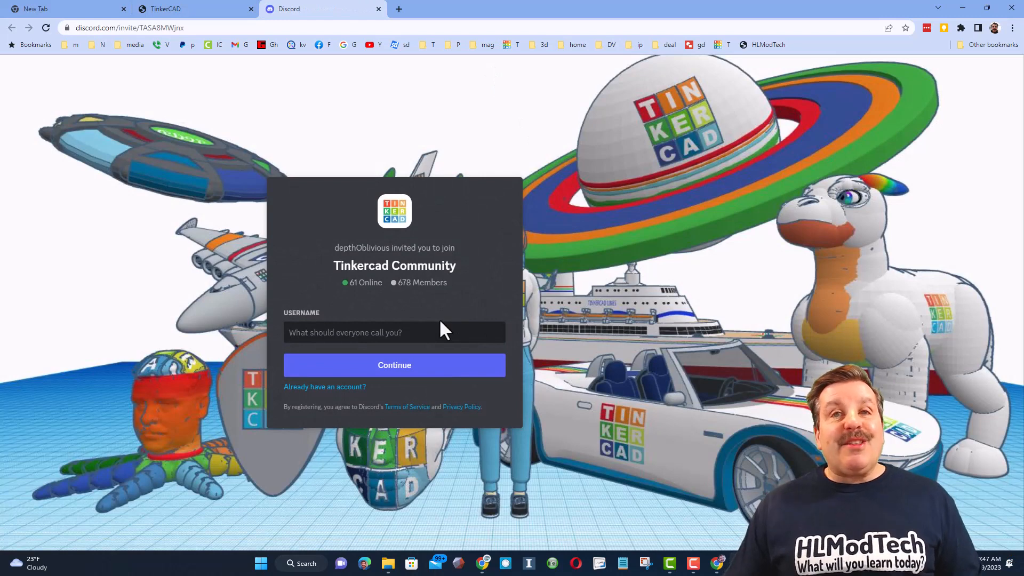
Reach the Gold Tone Banjo design from Discord and show its reaction choices
{"action": "left_click", "coordinate": [394, 333]}
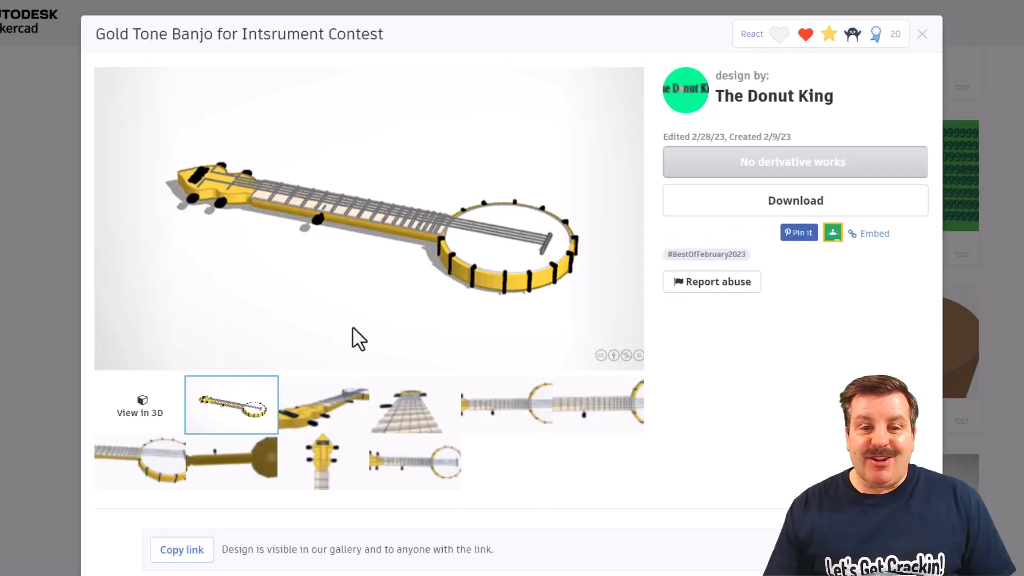
{"action": "left_click", "coordinate": [752, 34]}
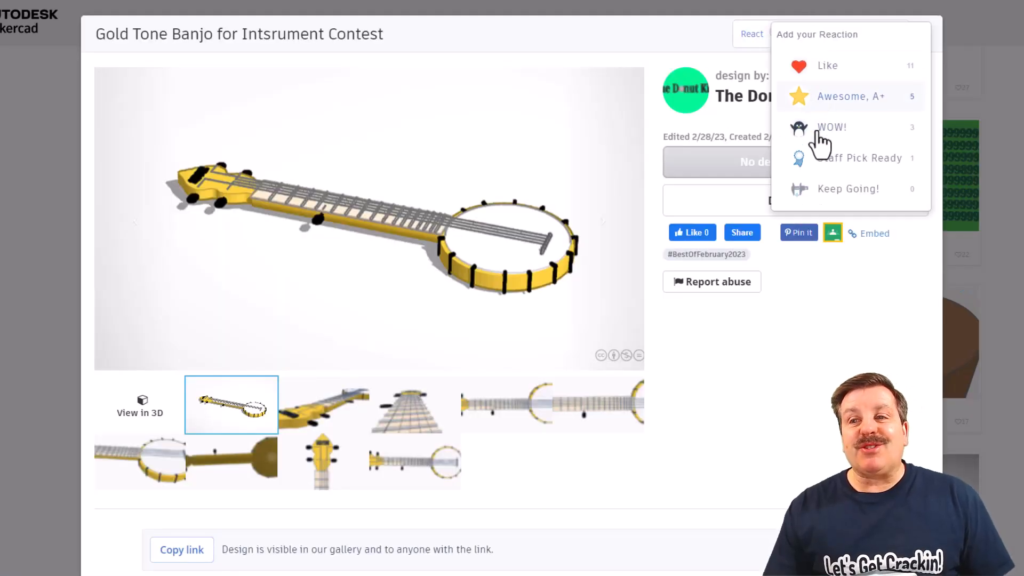